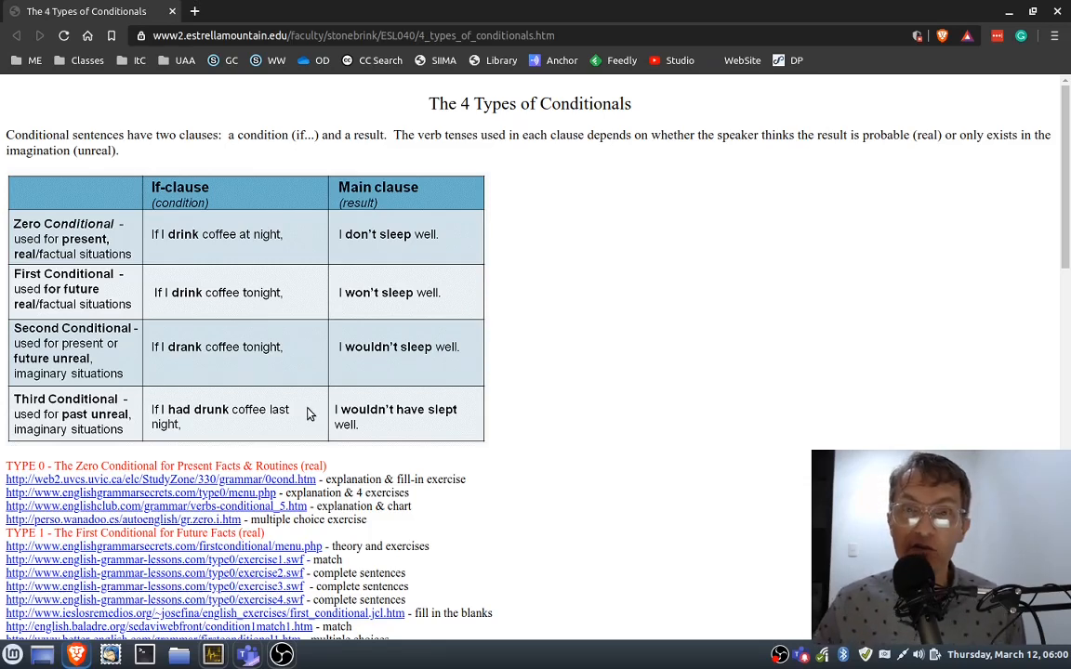
pyautogui.moveTo(805, 300)
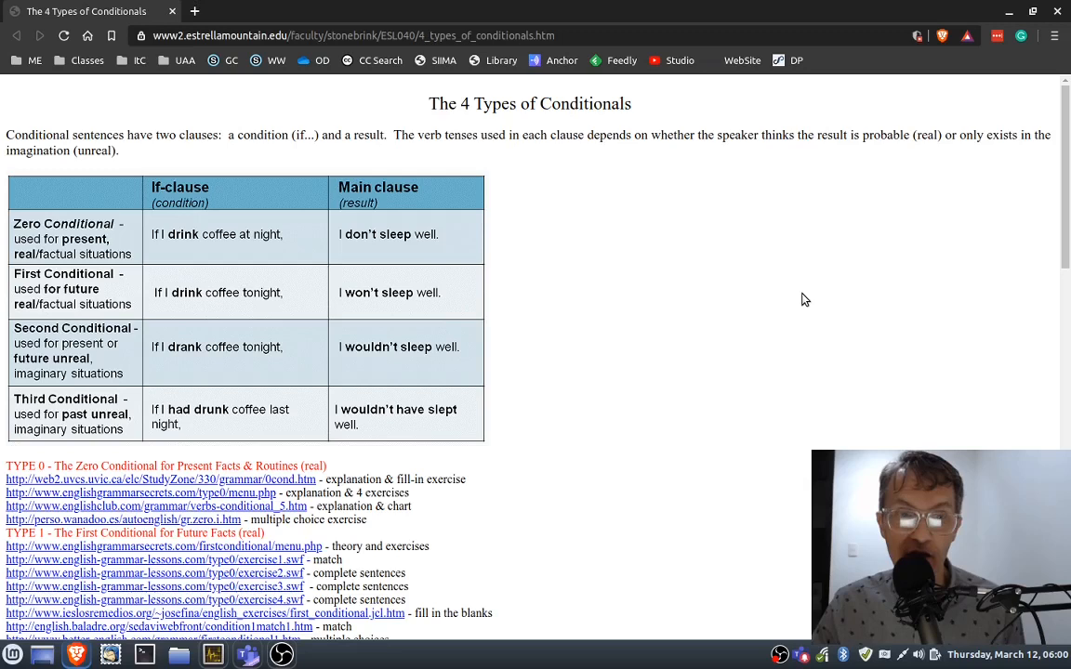
pyautogui.moveTo(766, 312)
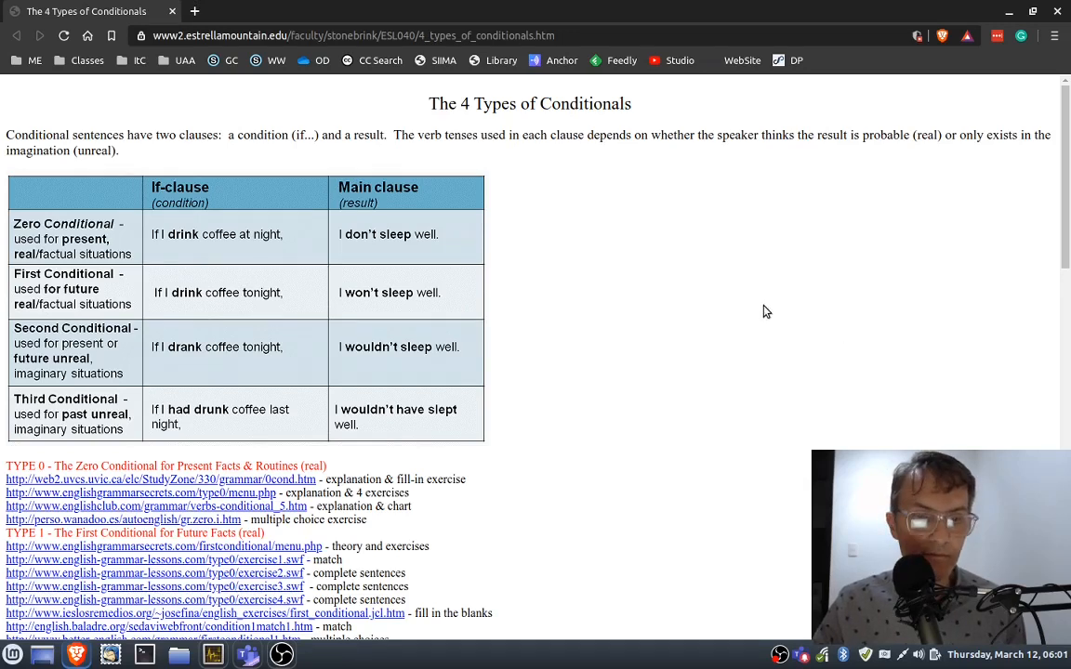
pyautogui.moveTo(974, 190)
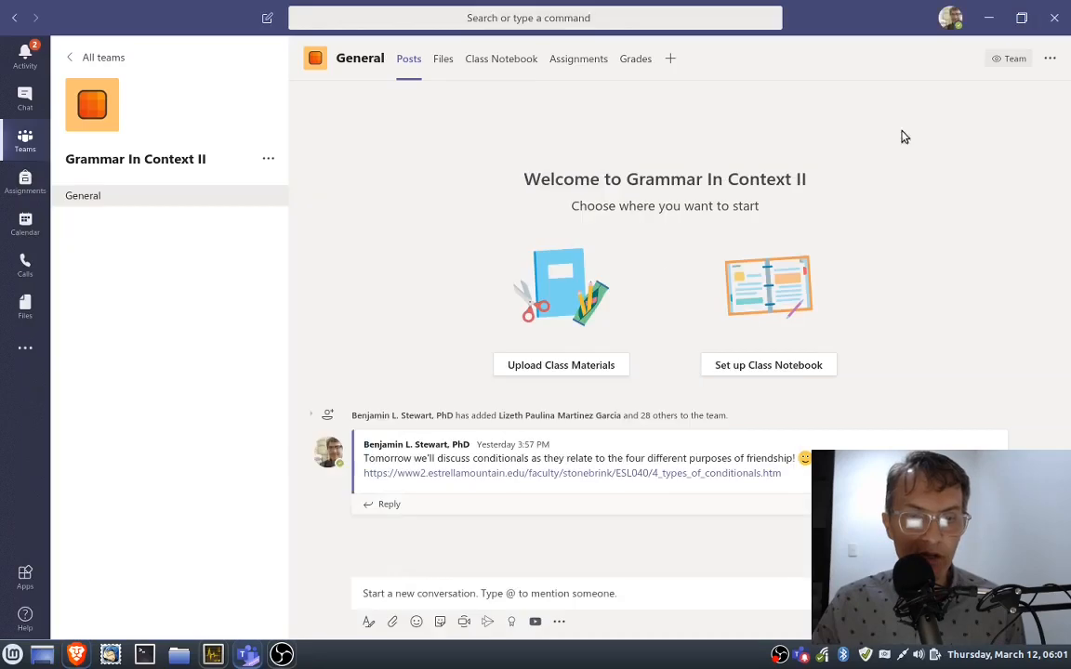
pyautogui.moveTo(230, 353)
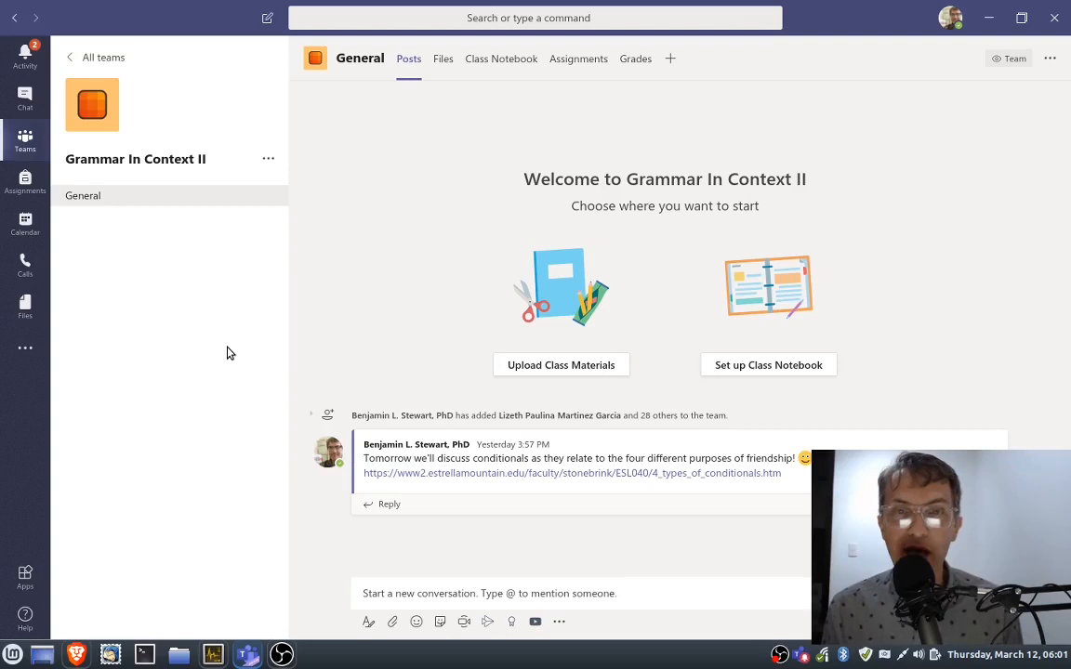
pyautogui.moveTo(255, 309)
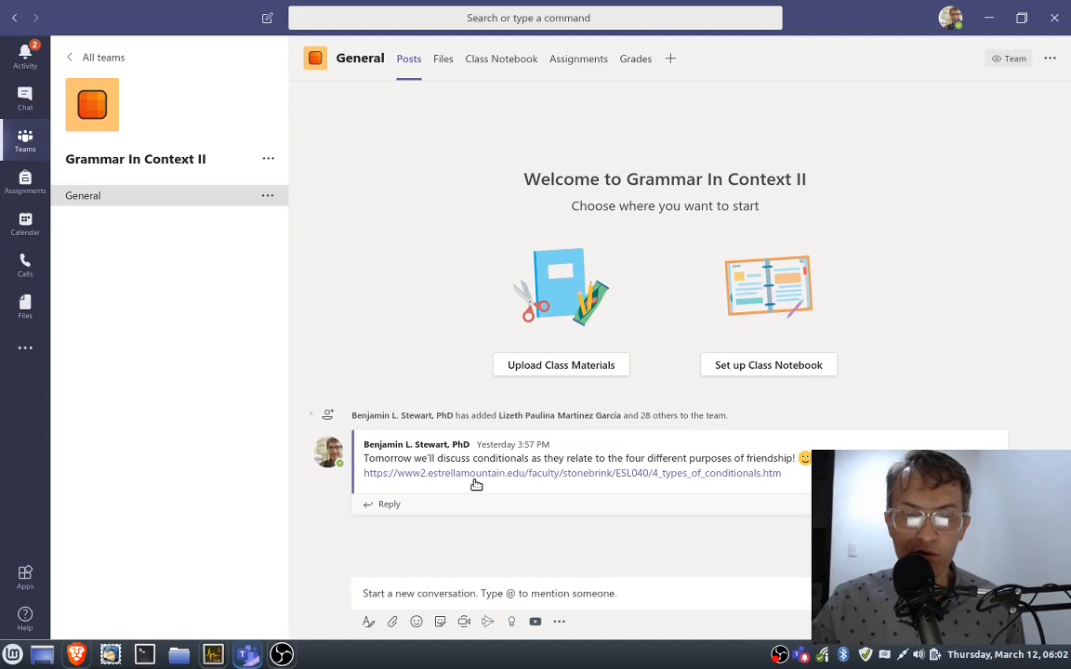
# Step: Follow the conditionals URL in the General channel post about friendship purposes
pyautogui.click(573, 474)
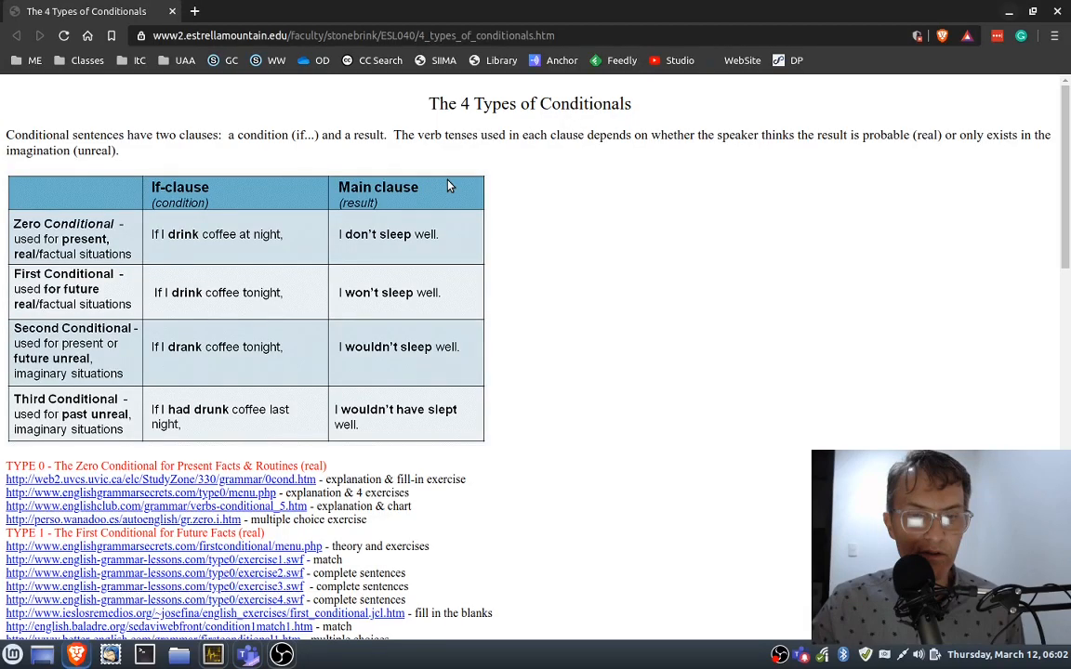
pyautogui.moveTo(490, 319)
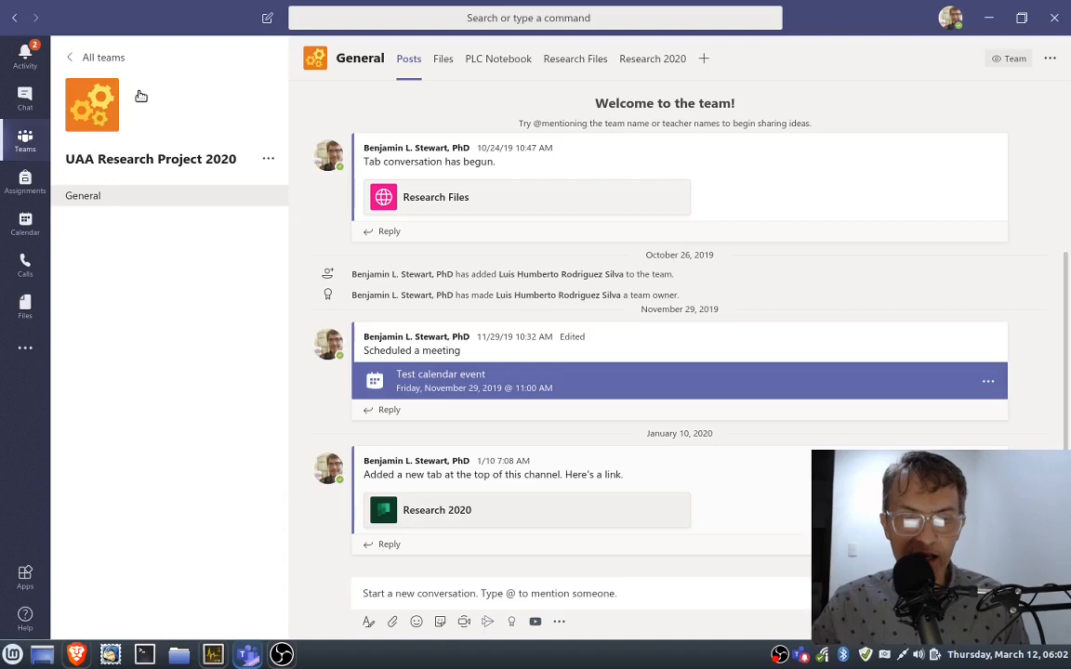
pyautogui.moveTo(354, 194)
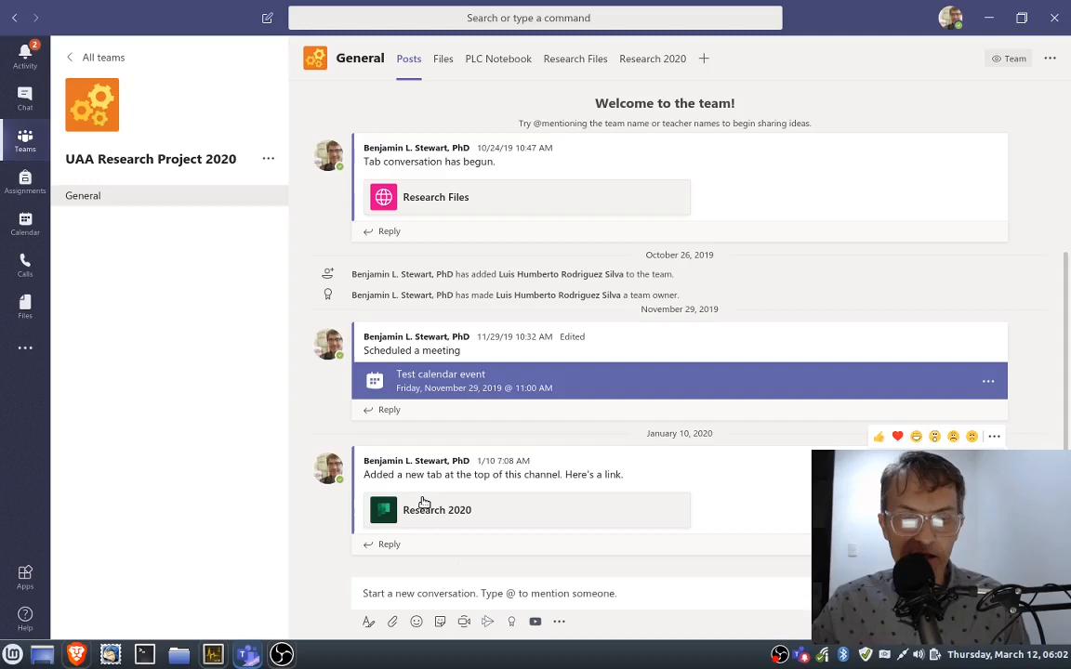
pyautogui.moveTo(174, 197)
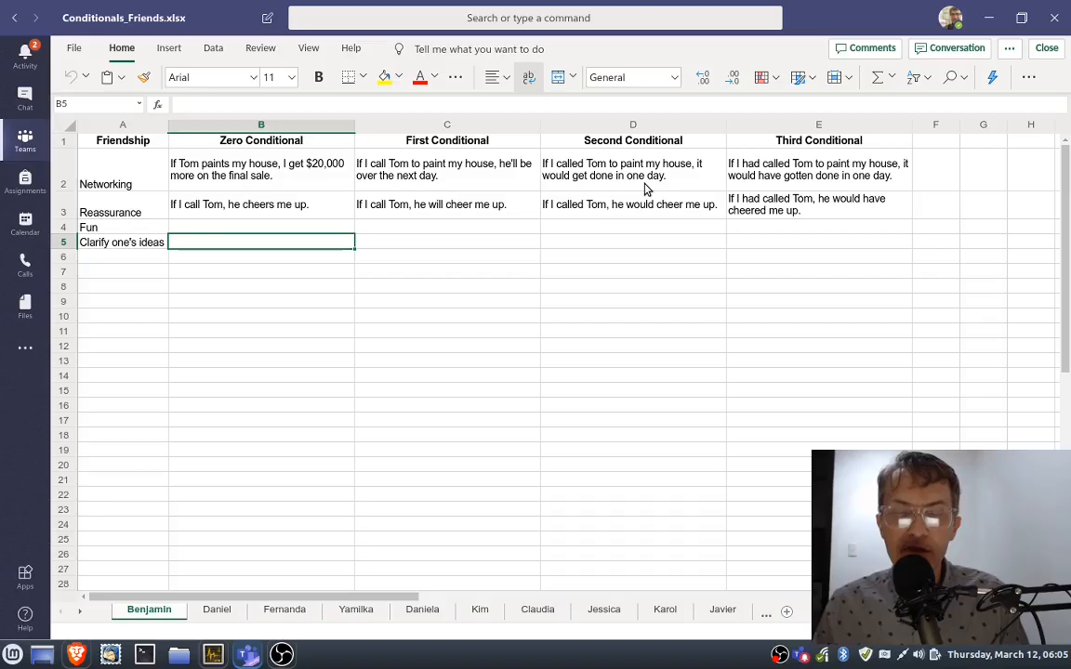
pyautogui.moveTo(827, 152)
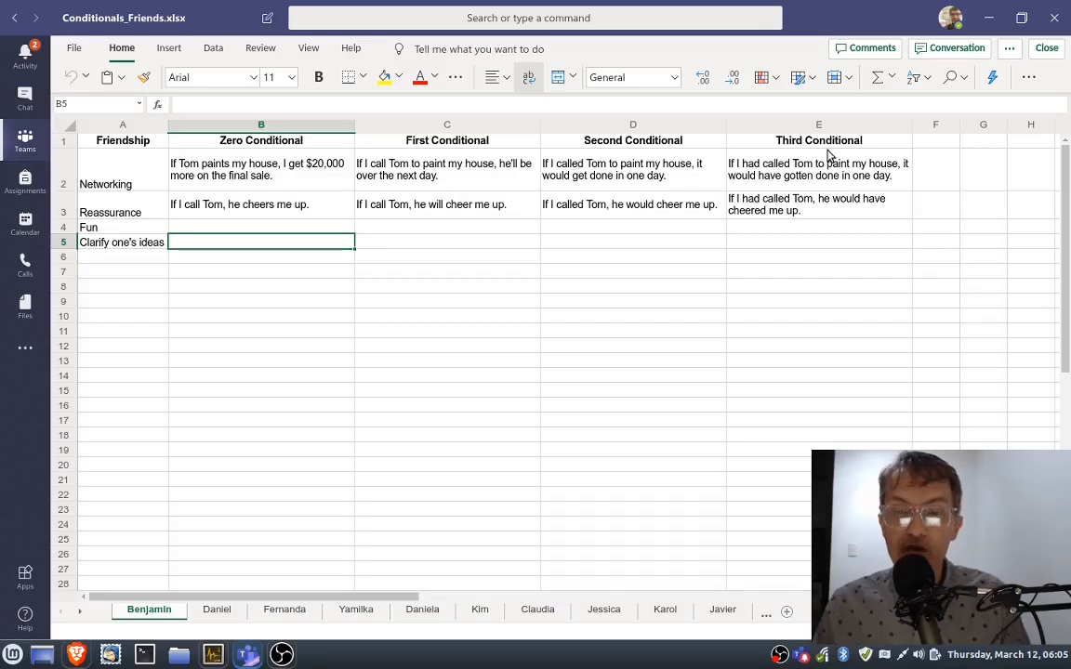
pyautogui.moveTo(810, 210)
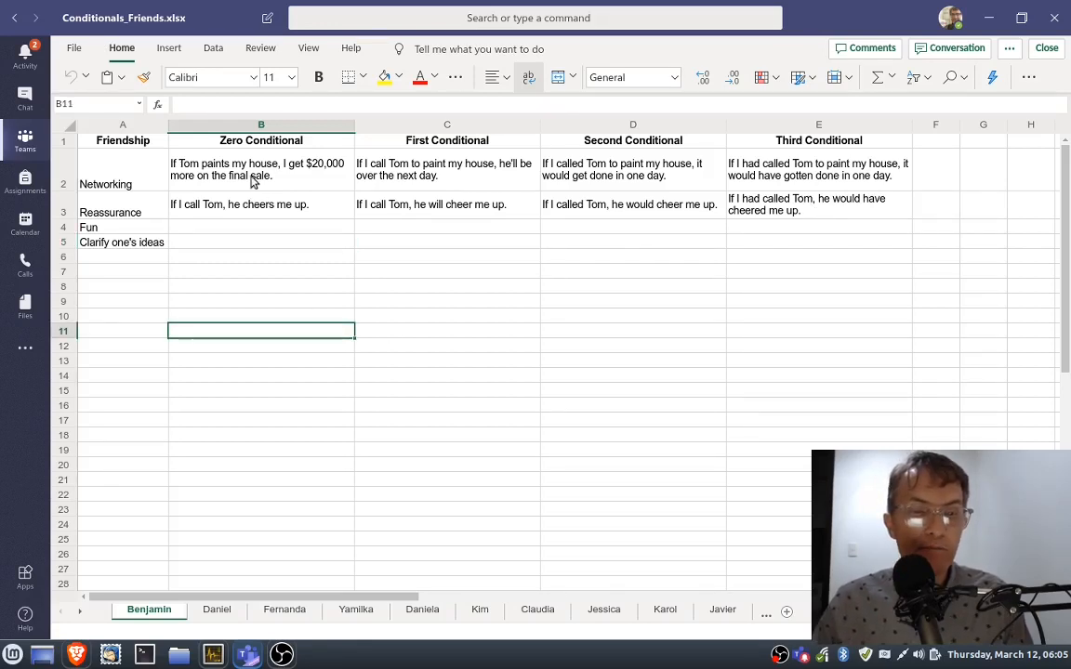
pyautogui.click(446, 169)
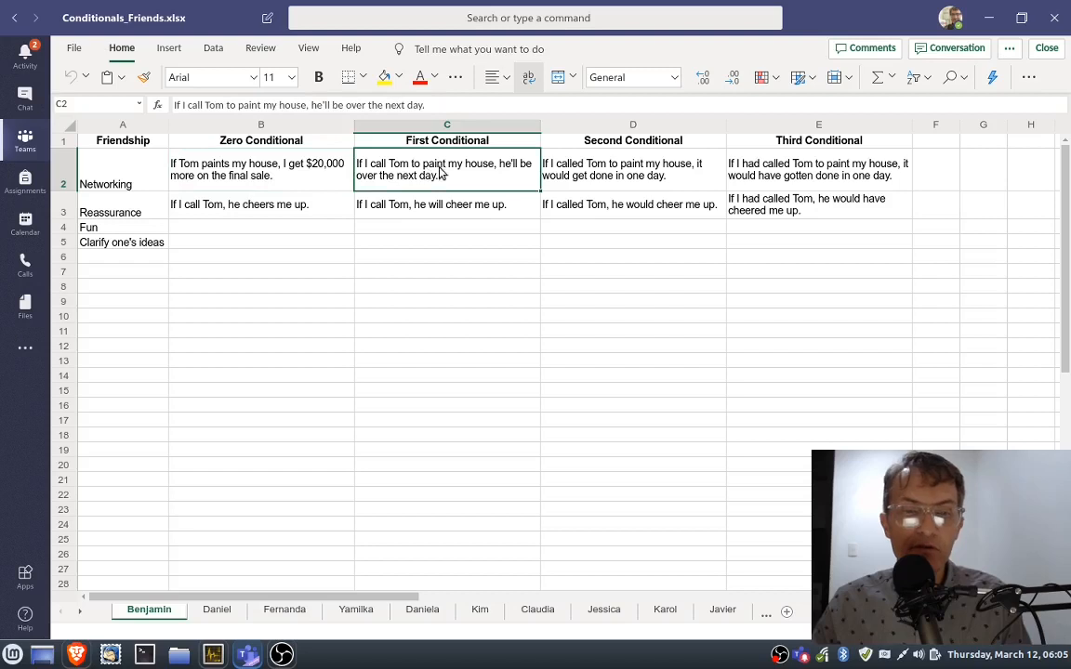
pyautogui.click(818, 169)
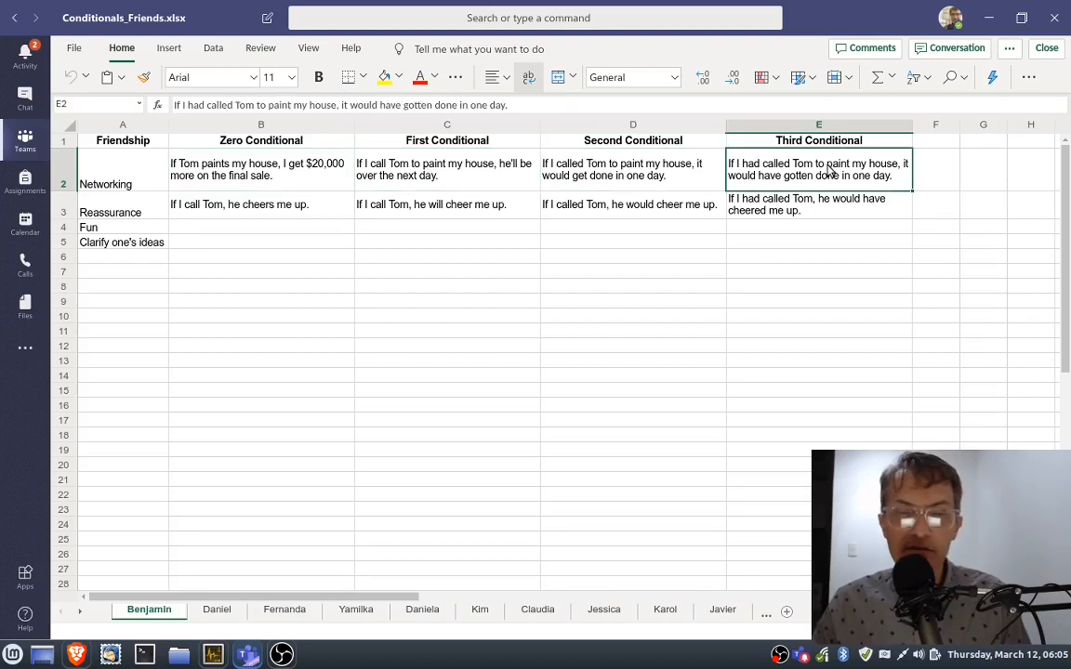
pyautogui.click(260, 172)
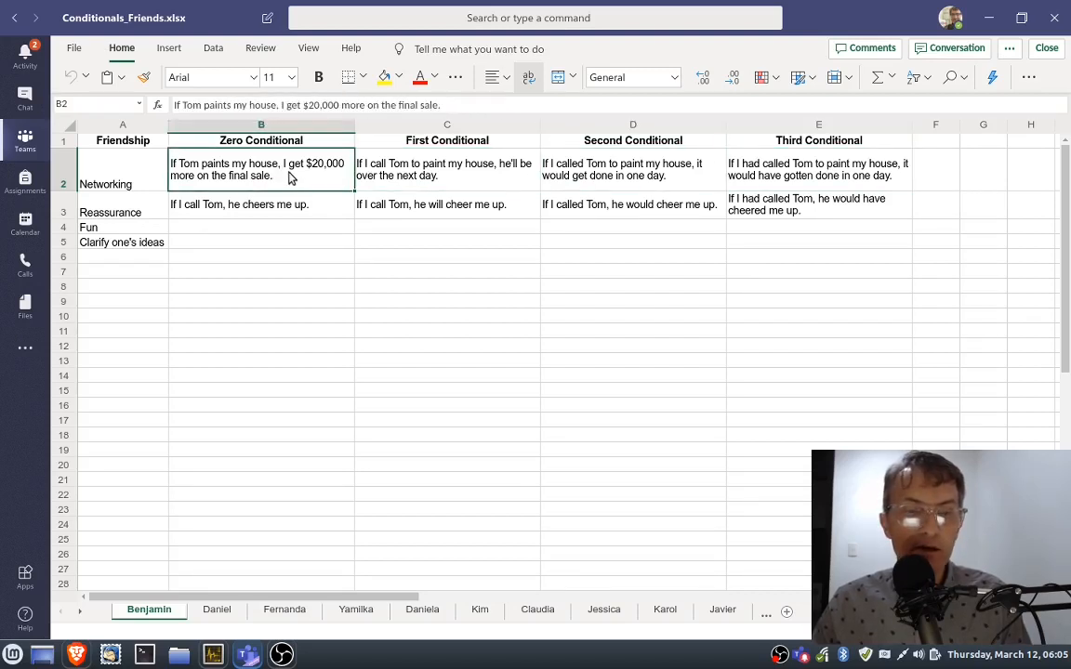
pyautogui.click(632, 169)
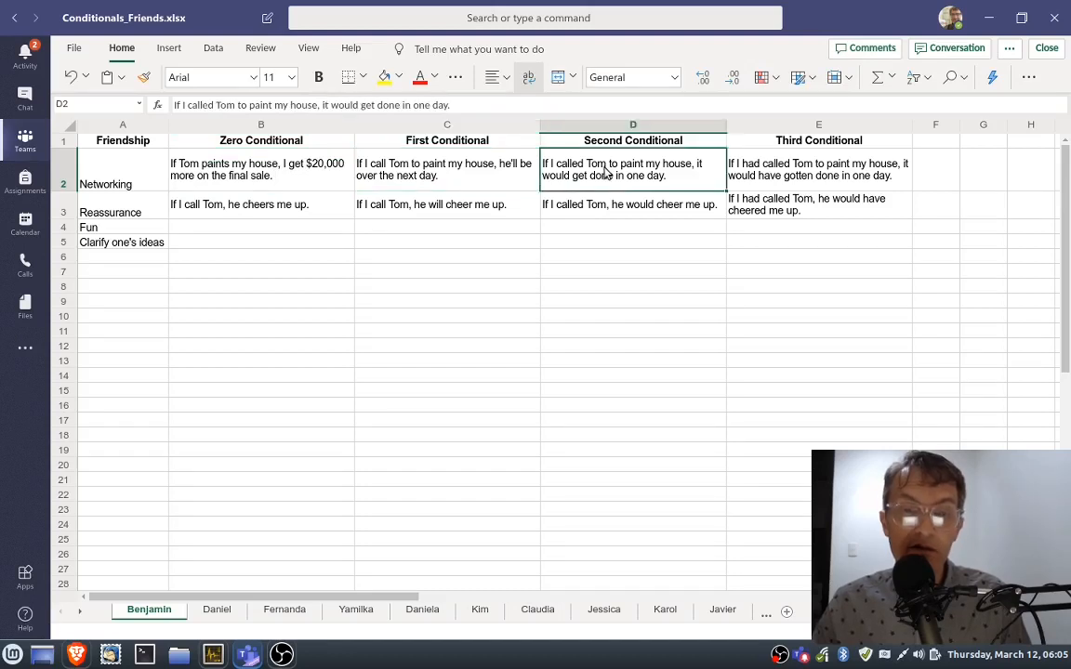
pyautogui.click(818, 169)
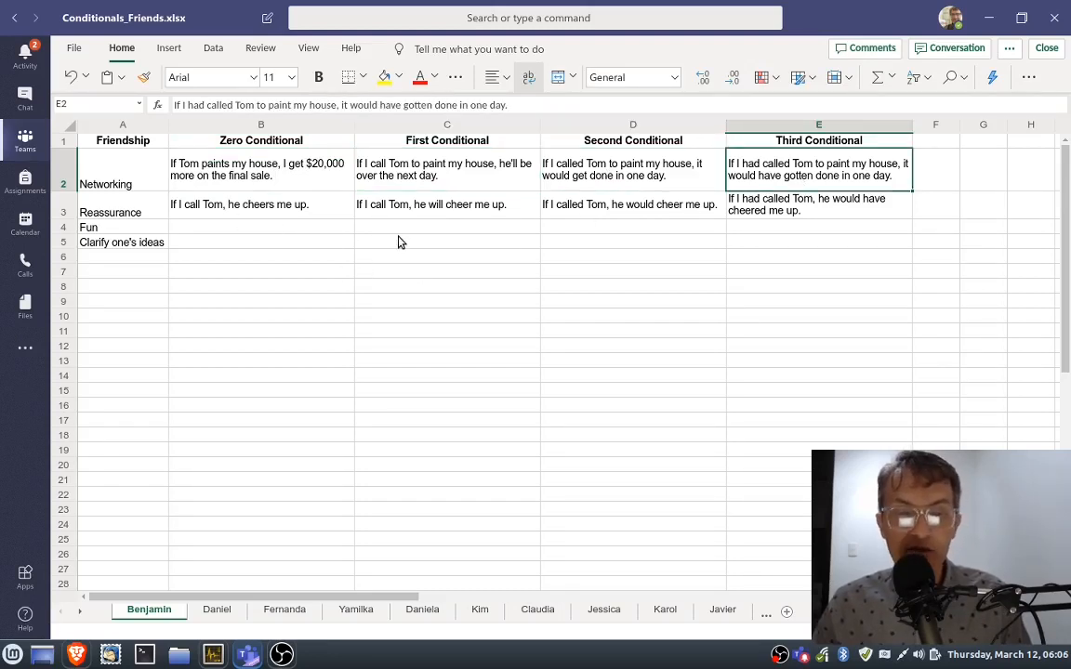
pyautogui.click(630, 202)
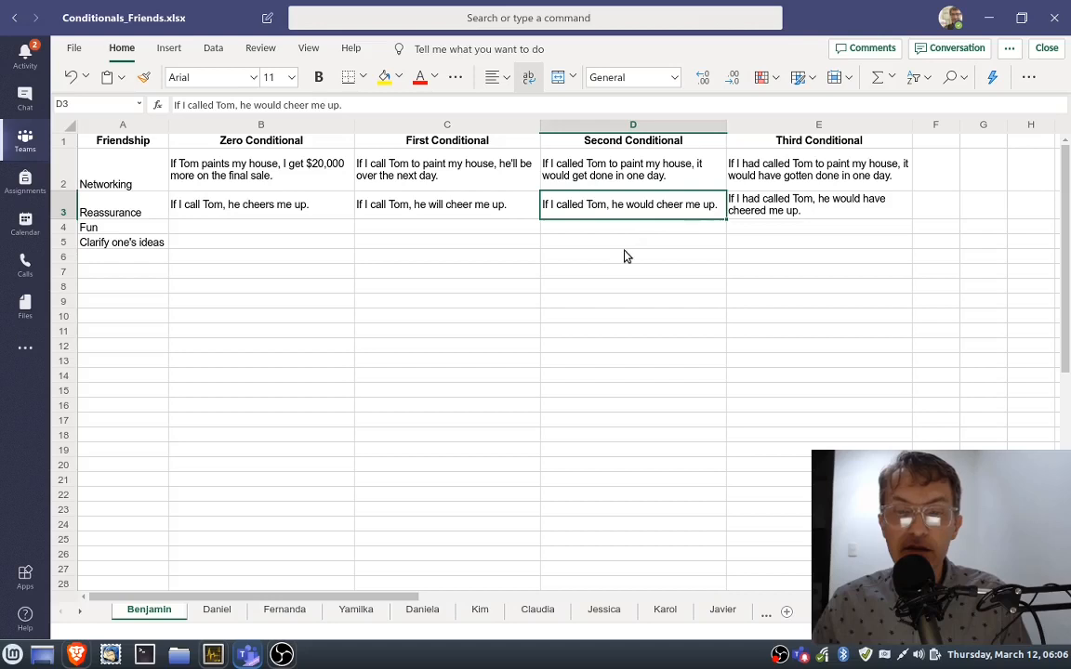
pyautogui.click(632, 256)
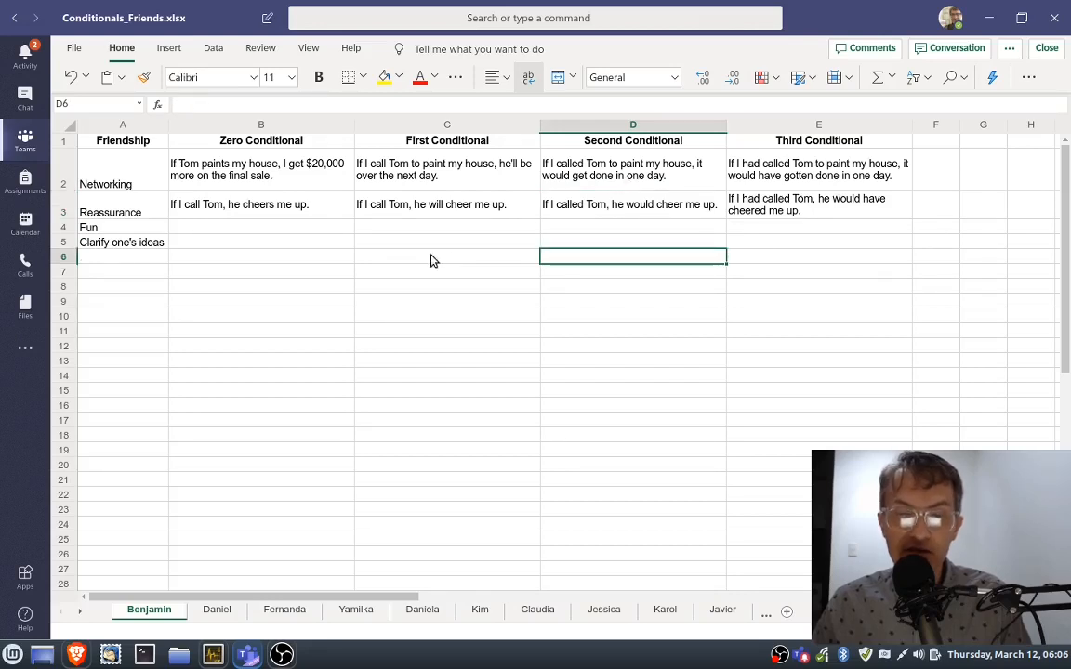
pyautogui.moveTo(420, 349)
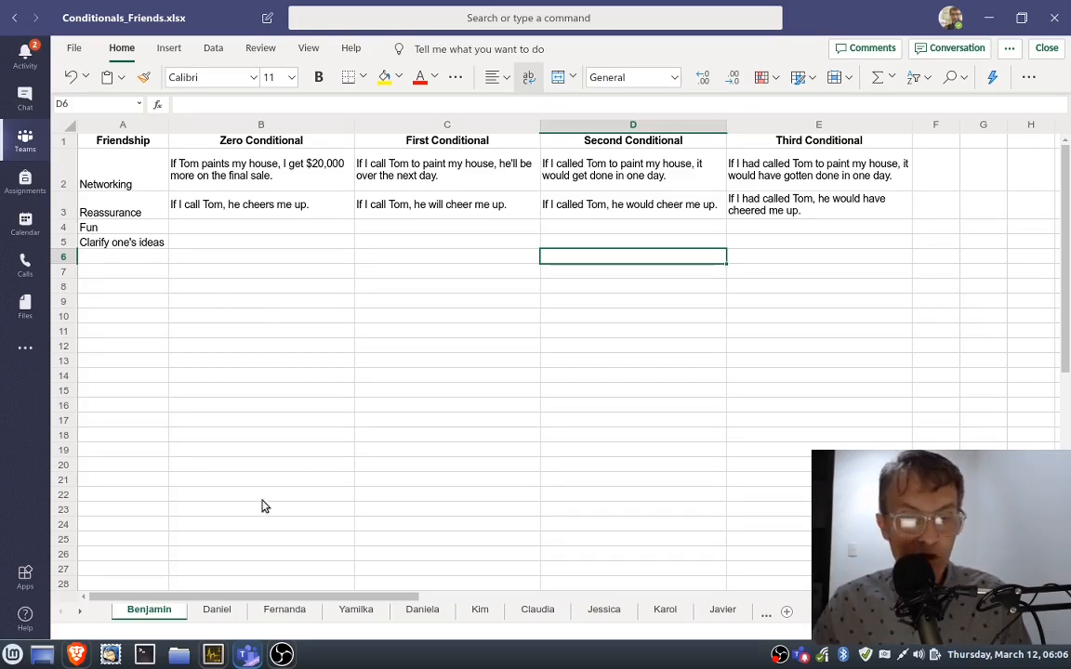
pyautogui.click(283, 610)
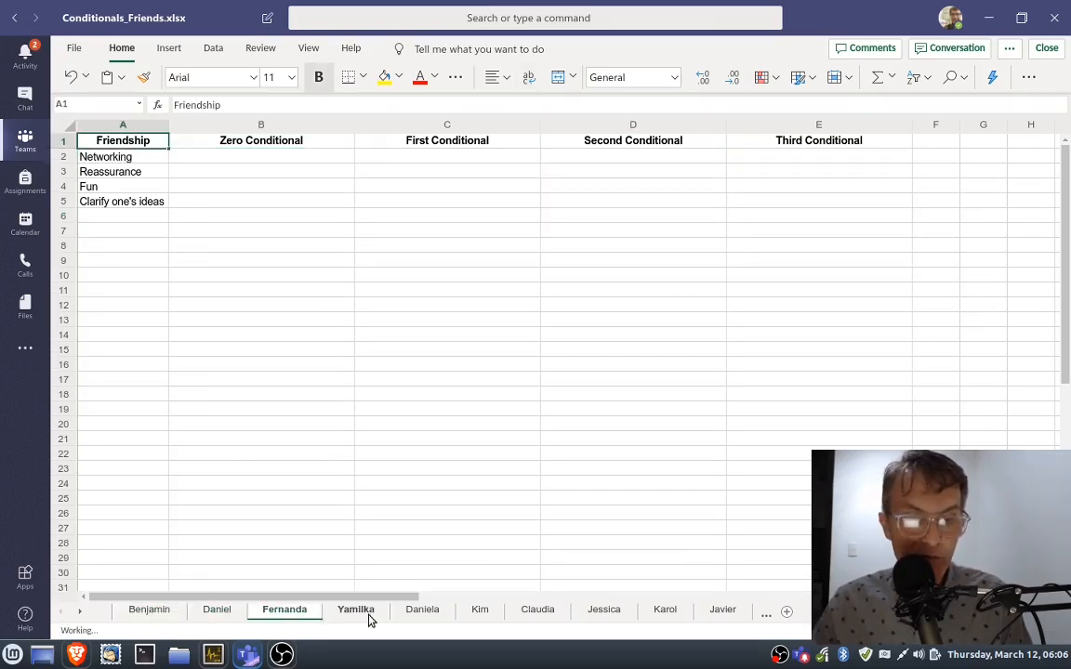
pyautogui.click(422, 610)
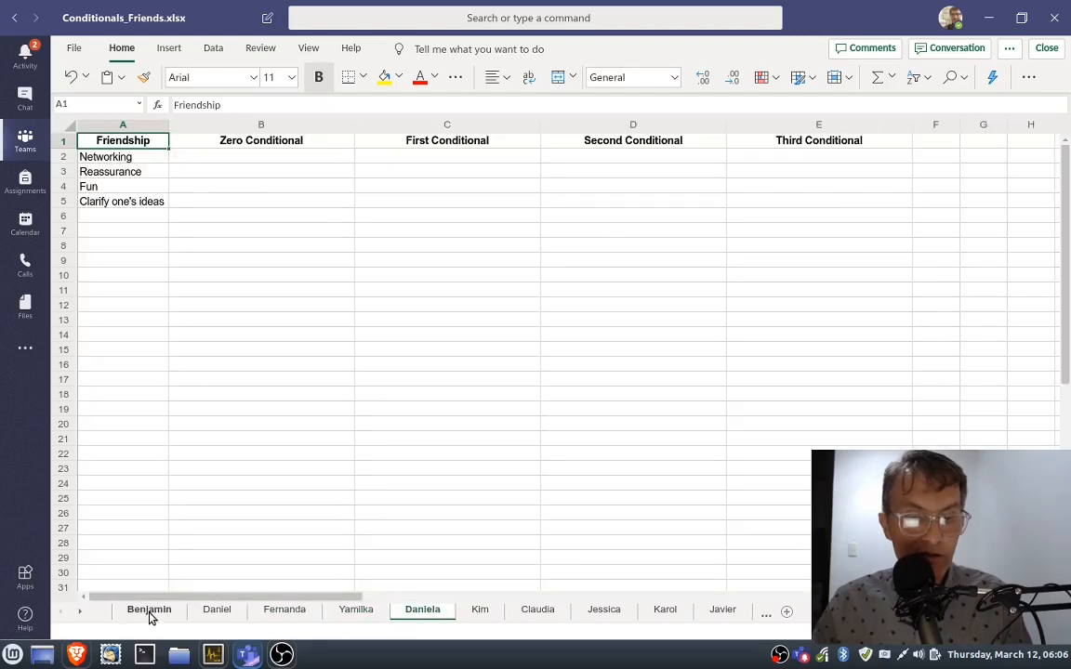
pyautogui.click(149, 610)
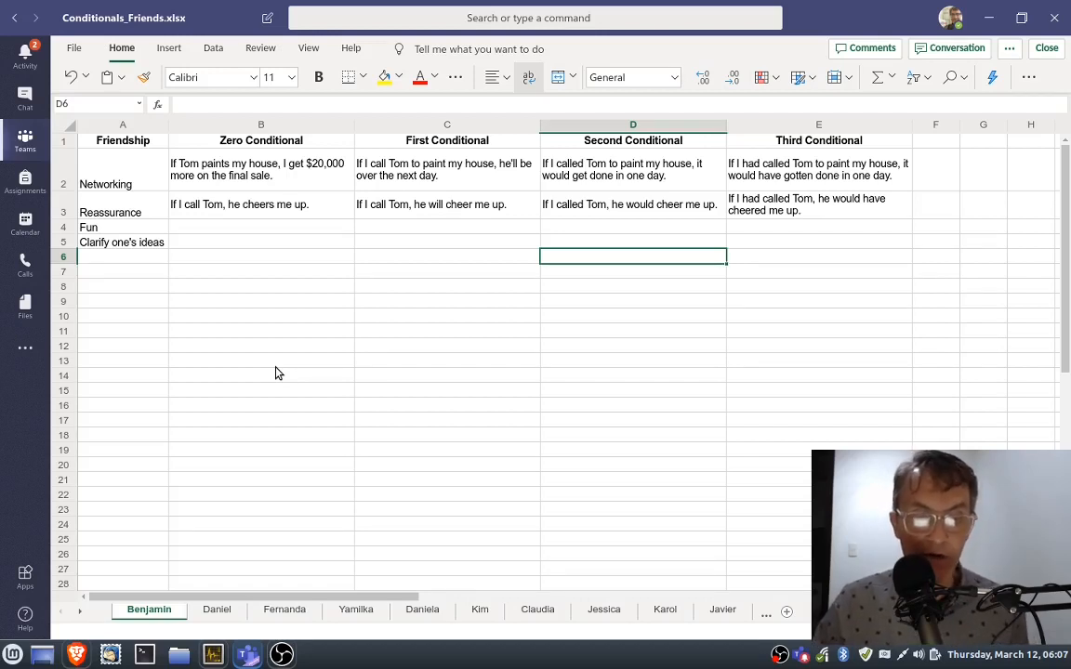
pyautogui.moveTo(171, 476)
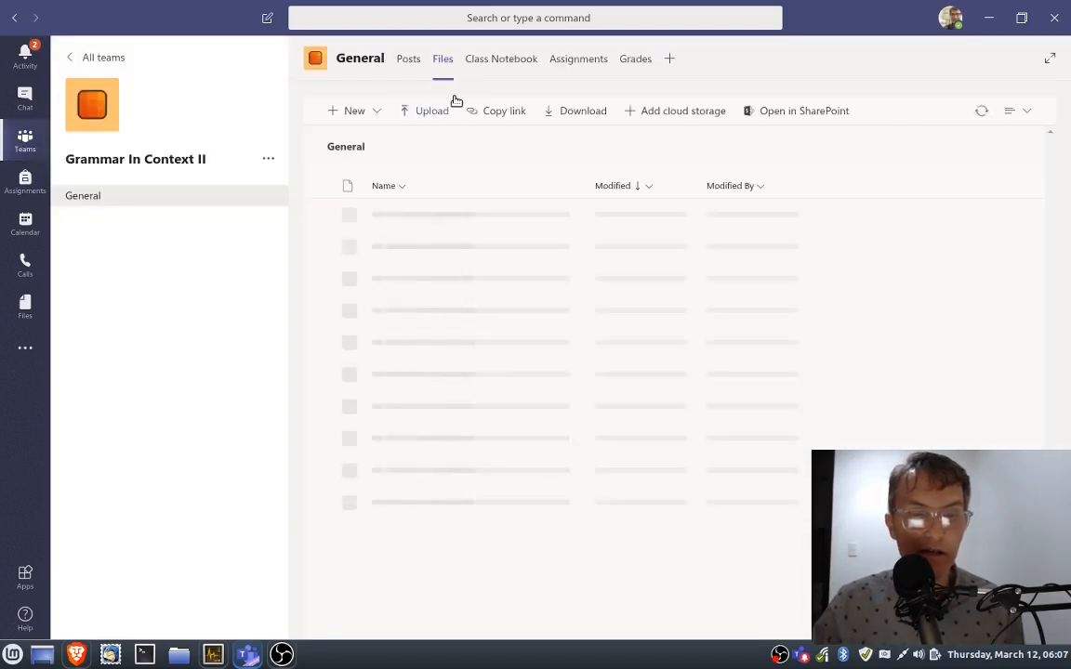
# Step: Navigate to the General channel's Files and into the Class Materials folder
pyautogui.click(409, 58)
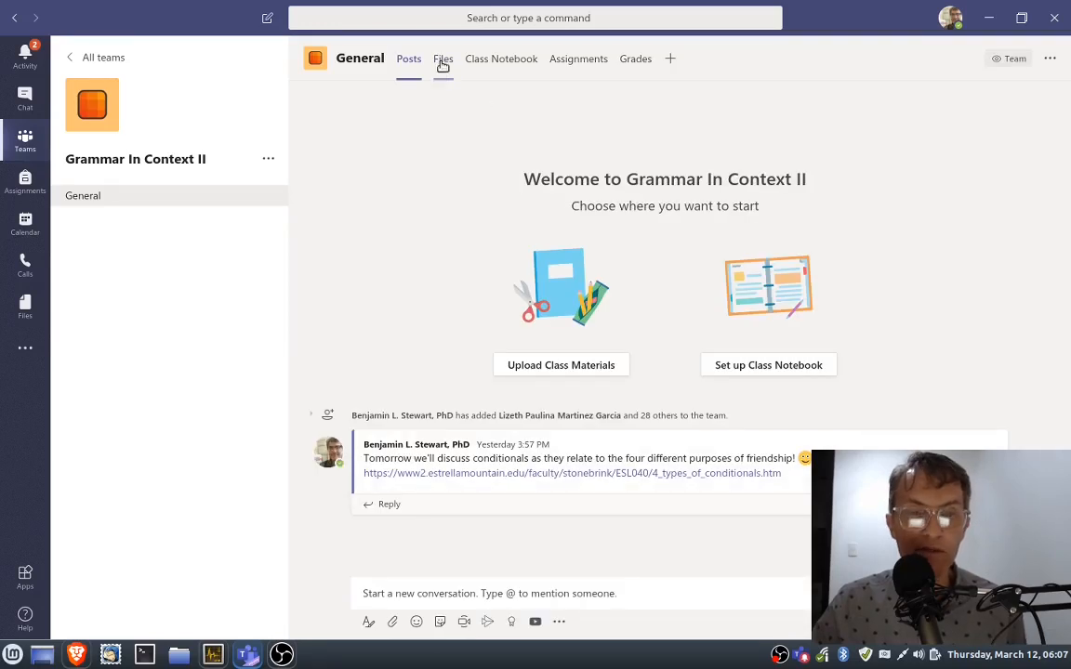
pyautogui.click(443, 58)
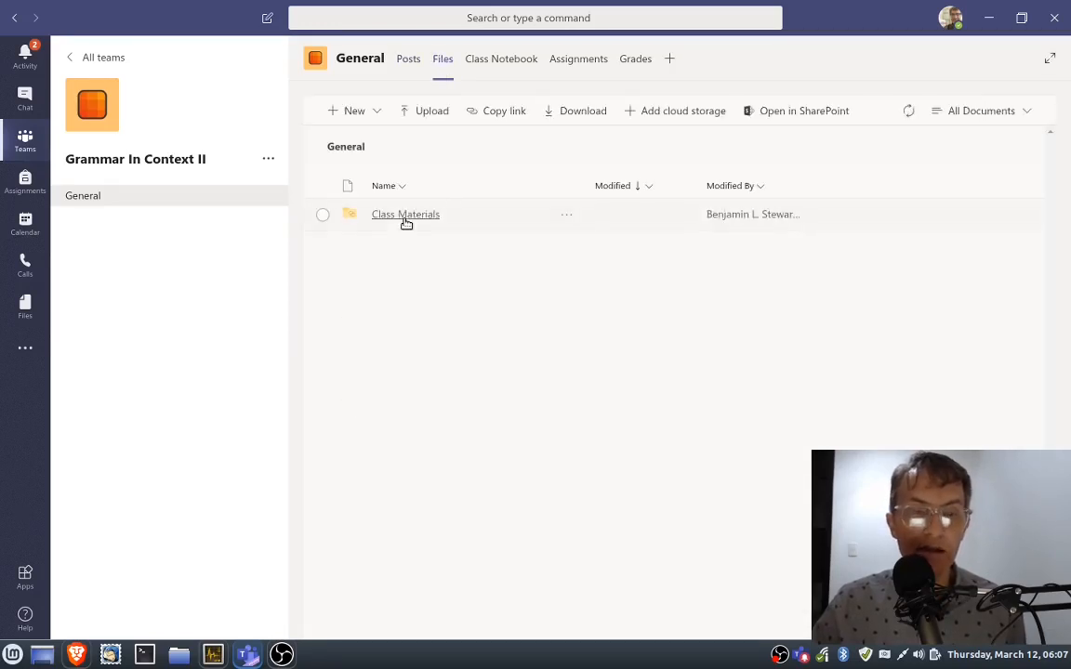
pyautogui.click(406, 214)
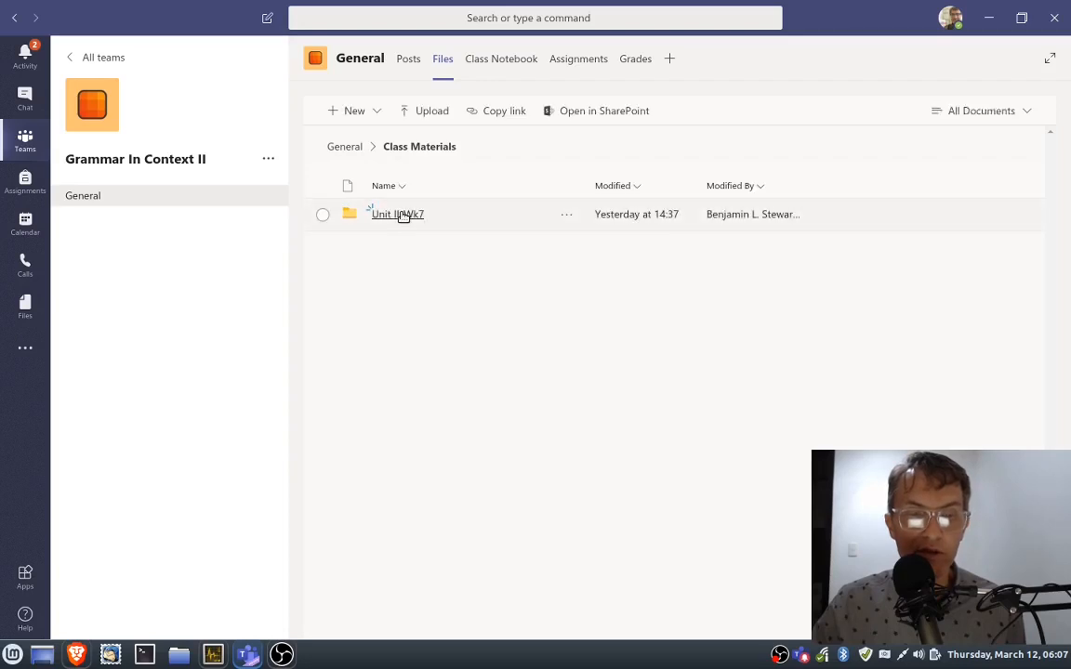